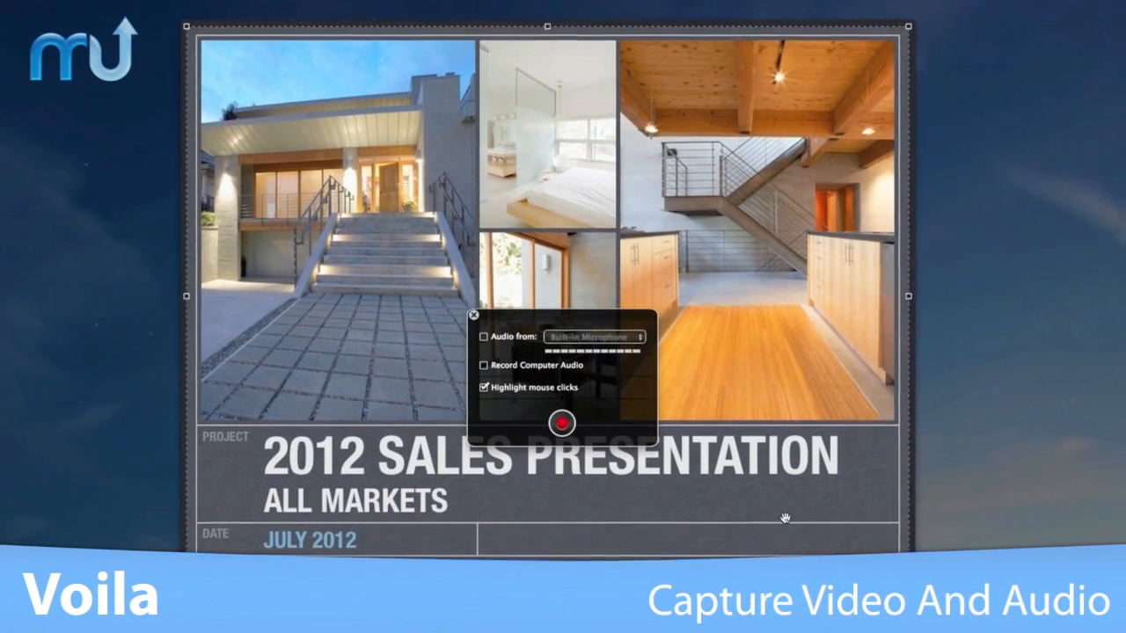
- Apply the Sepia effect to the tree capture in Effects
click(483, 337)
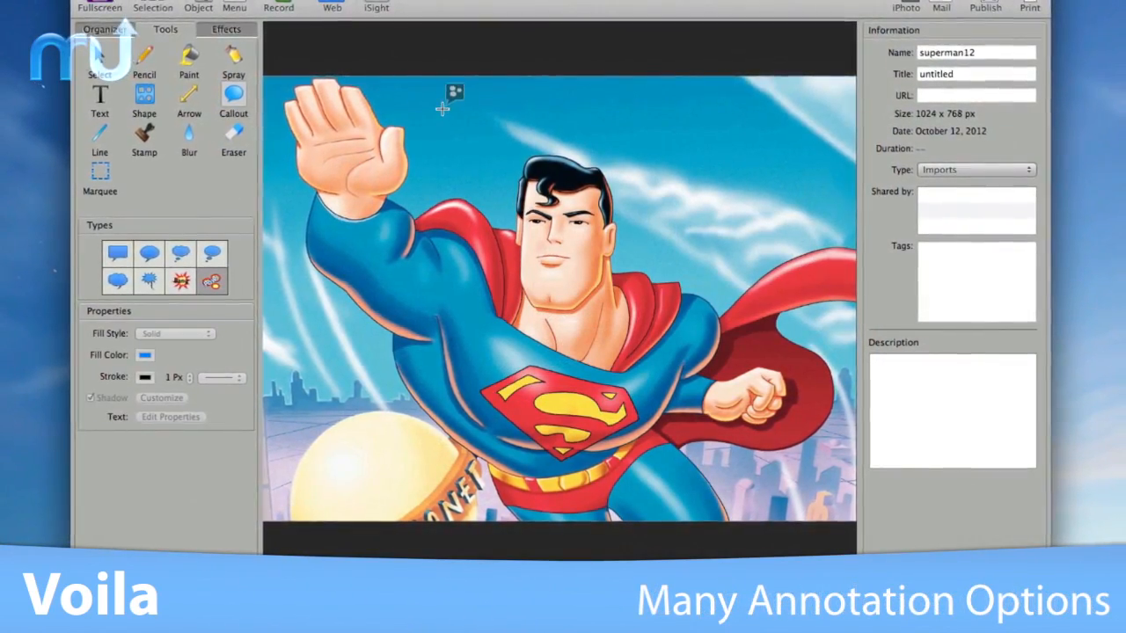
click(181, 280)
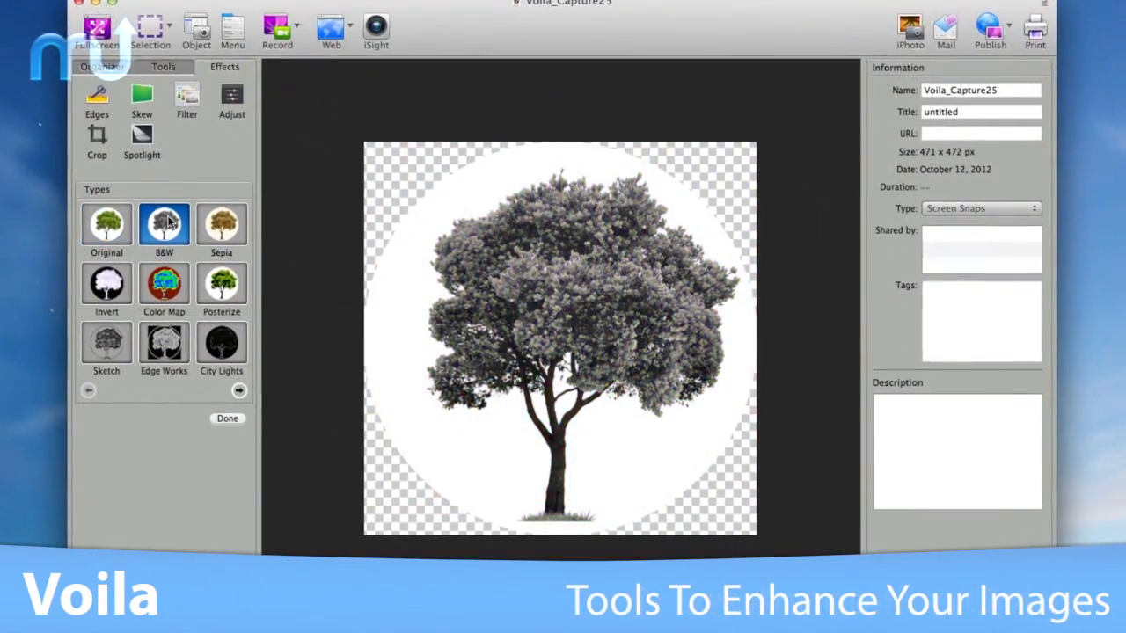
click(222, 224)
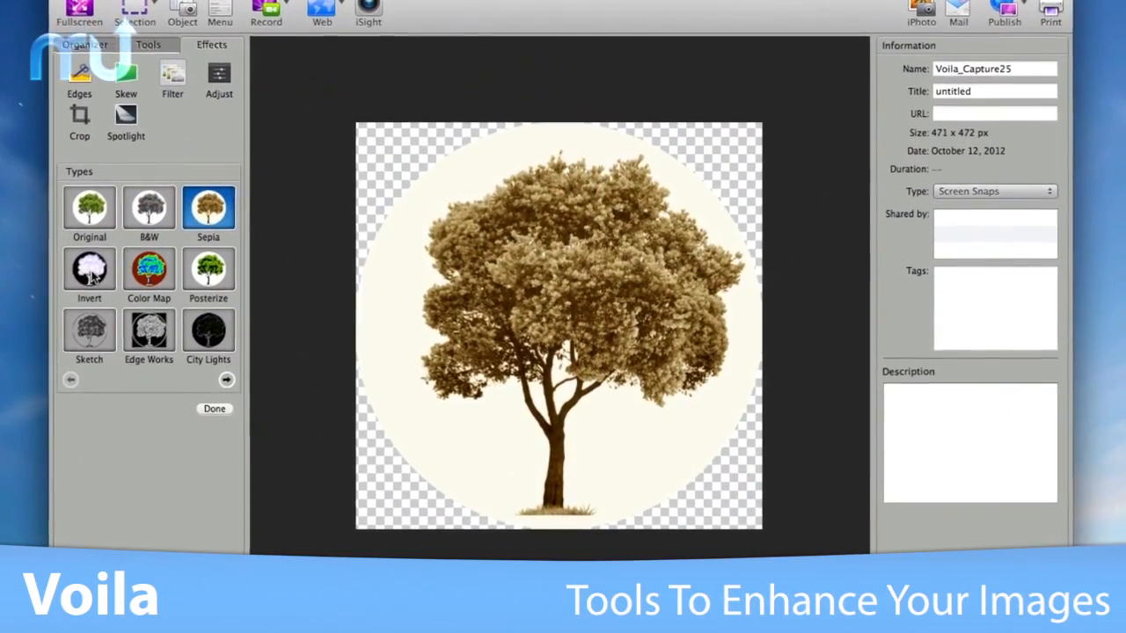
- Show Web Snaps under Smart Collections and start creating a new collection
click(148, 269)
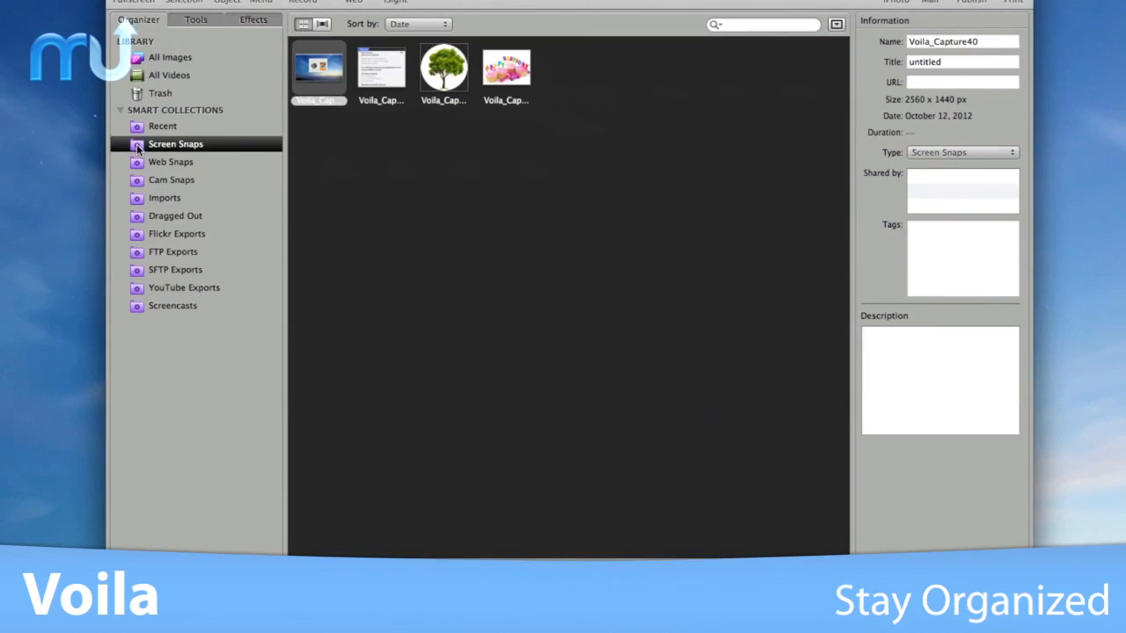
click(189, 162)
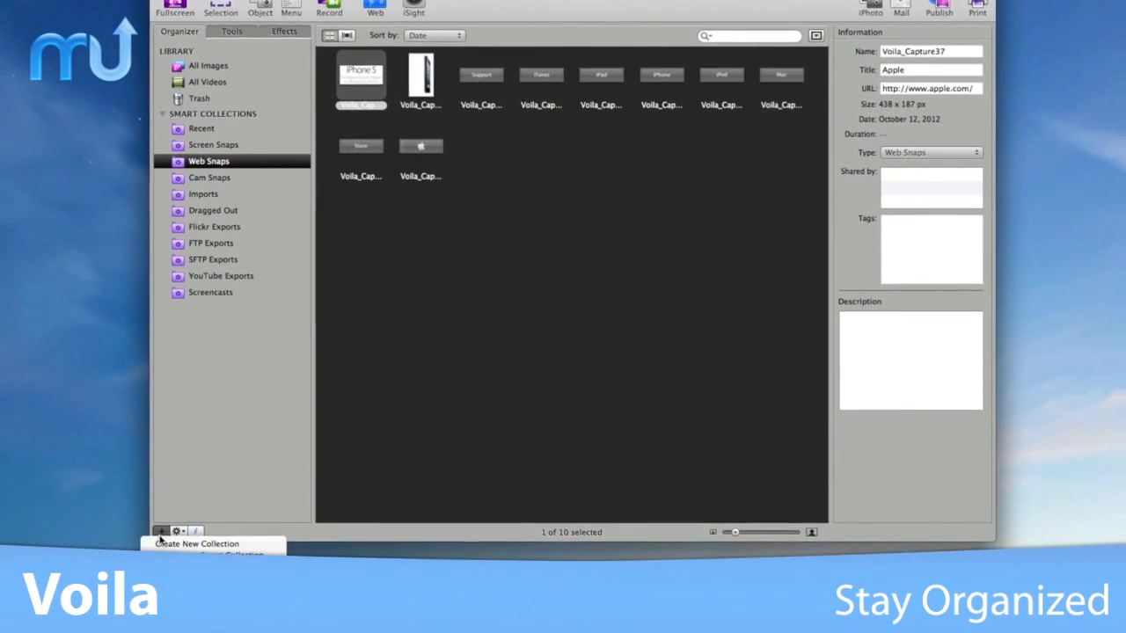
click(162, 531)
text(Apple)
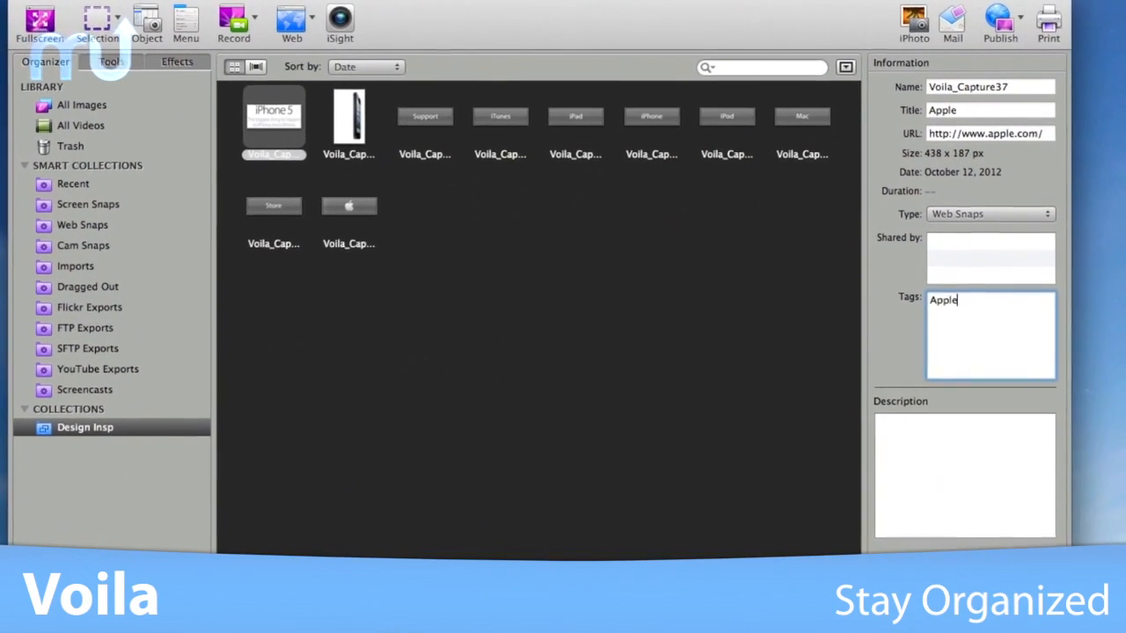
- Add the tag Mac to the Apple web snap alongside the Apple tag
text(Mac)
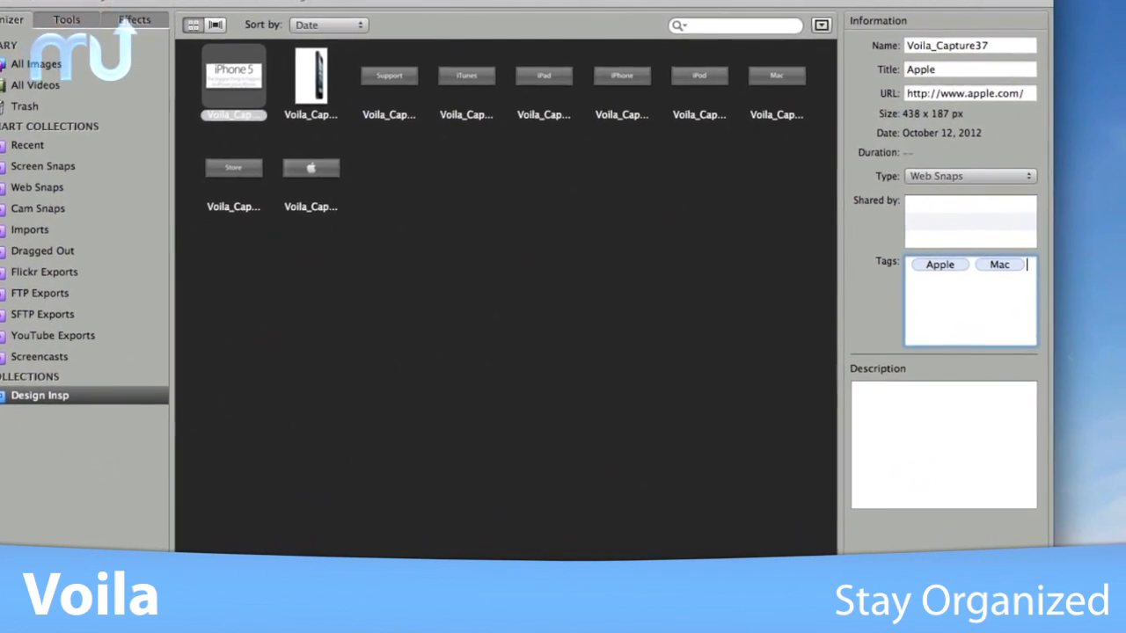